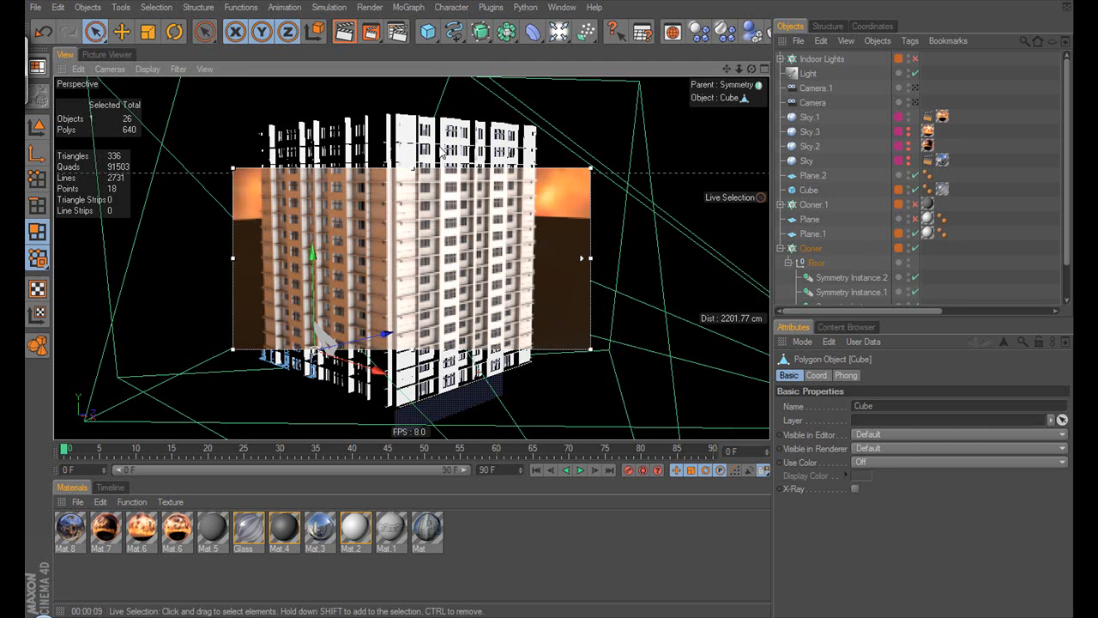
pyautogui.moveTo(635, 90)
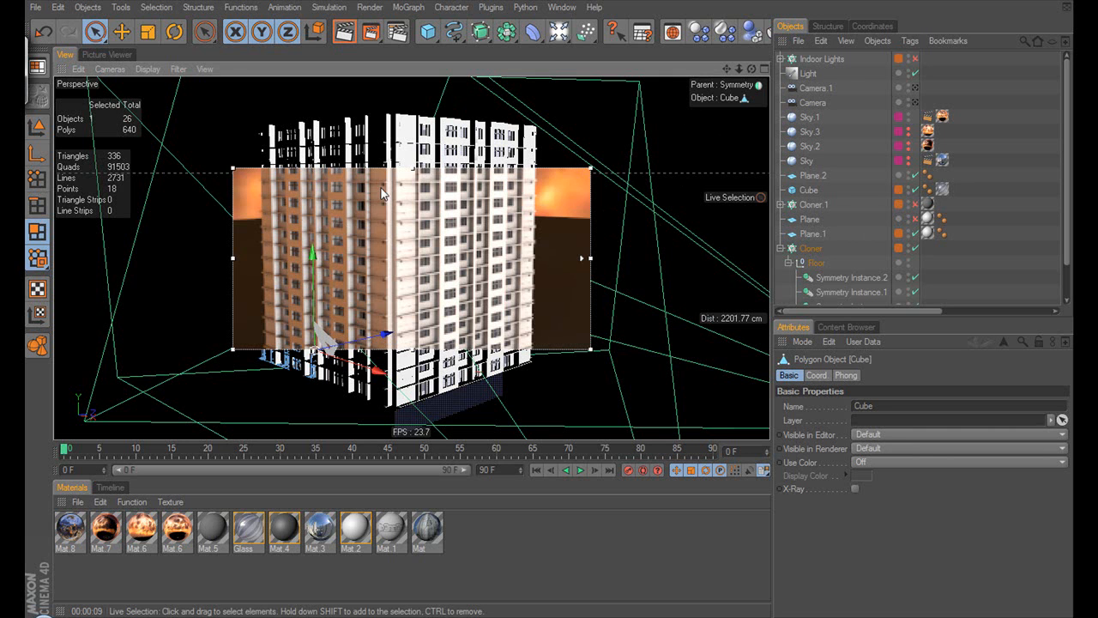
pyautogui.moveTo(712, 220)
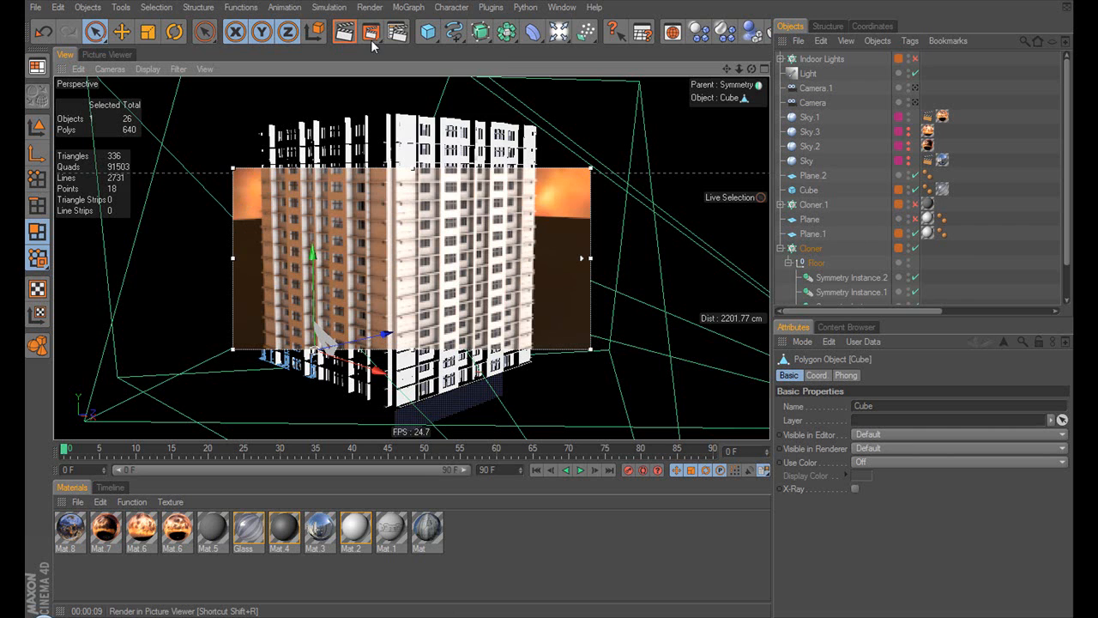
# Bring up the Render menu to start an interactive render region over the building.
pyautogui.click(371, 31)
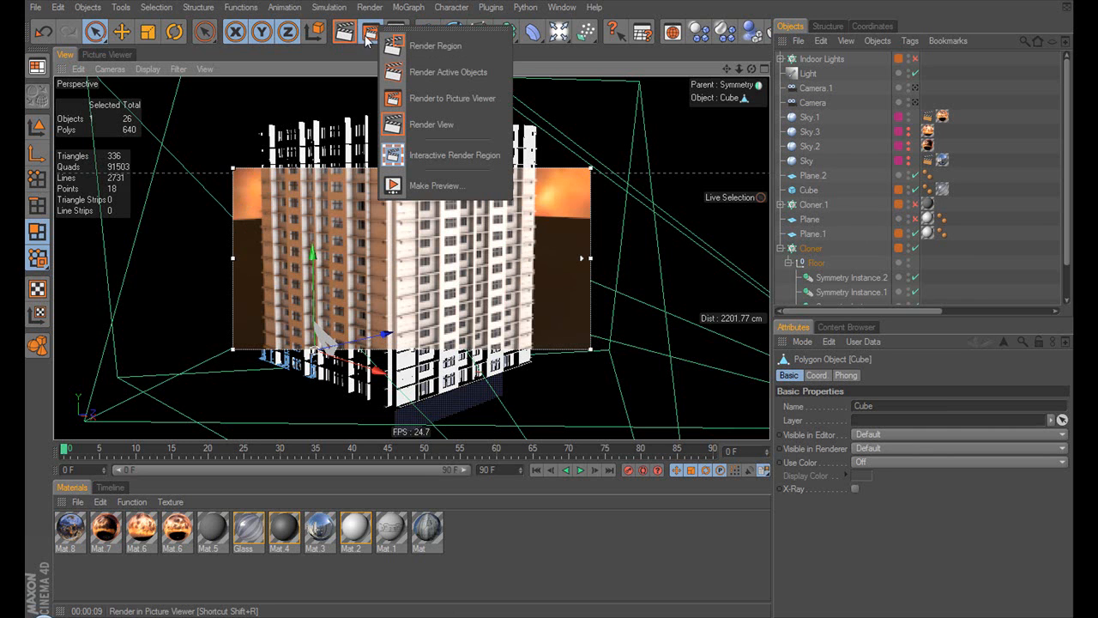
pyautogui.moveTo(446, 155)
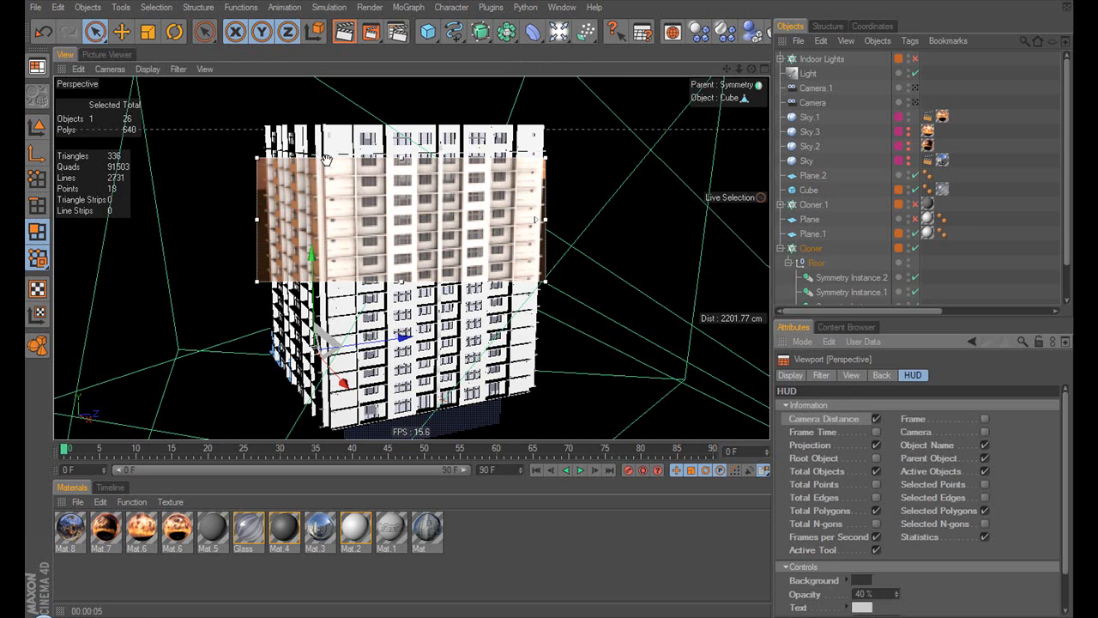
# Review the viewport's Display, View and HUD settings pages in turn.
pyautogui.click(790, 374)
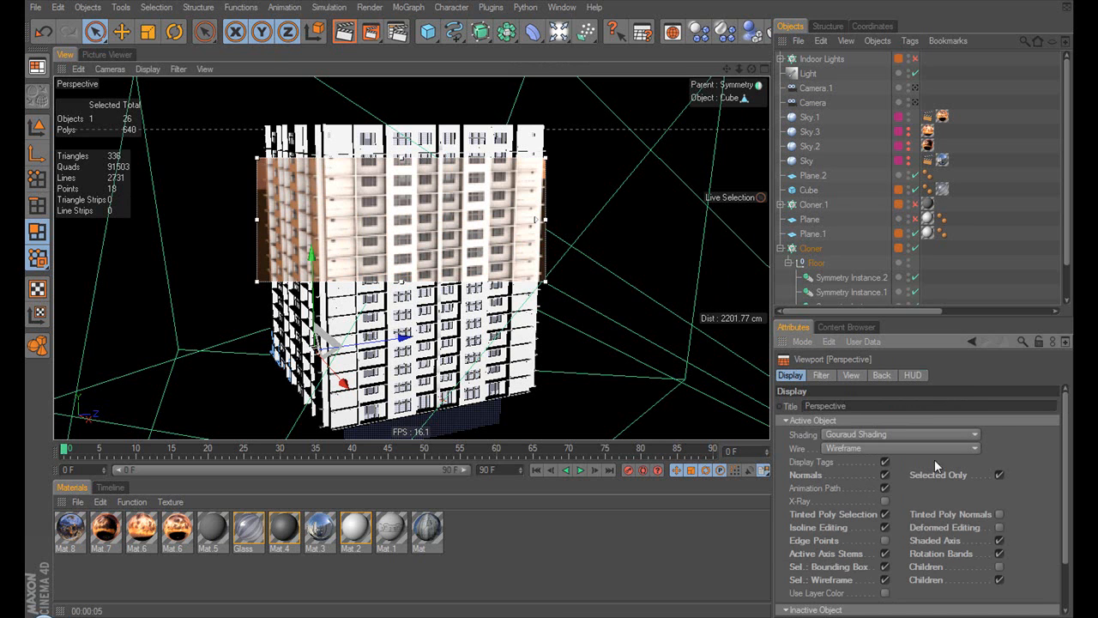
pyautogui.click(79, 69)
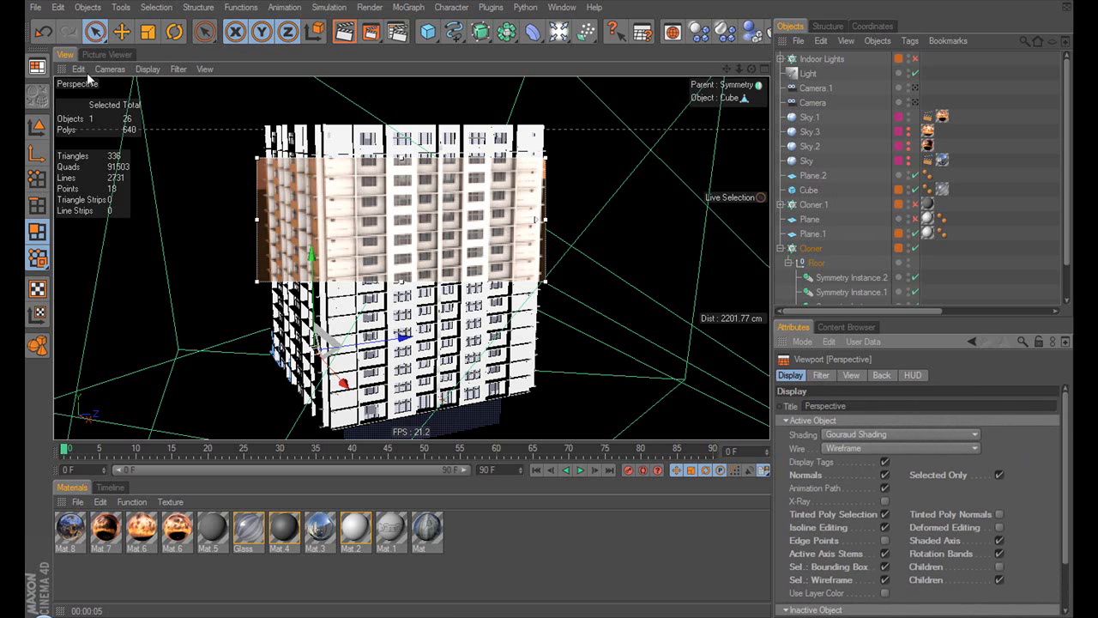
pyautogui.click(79, 69)
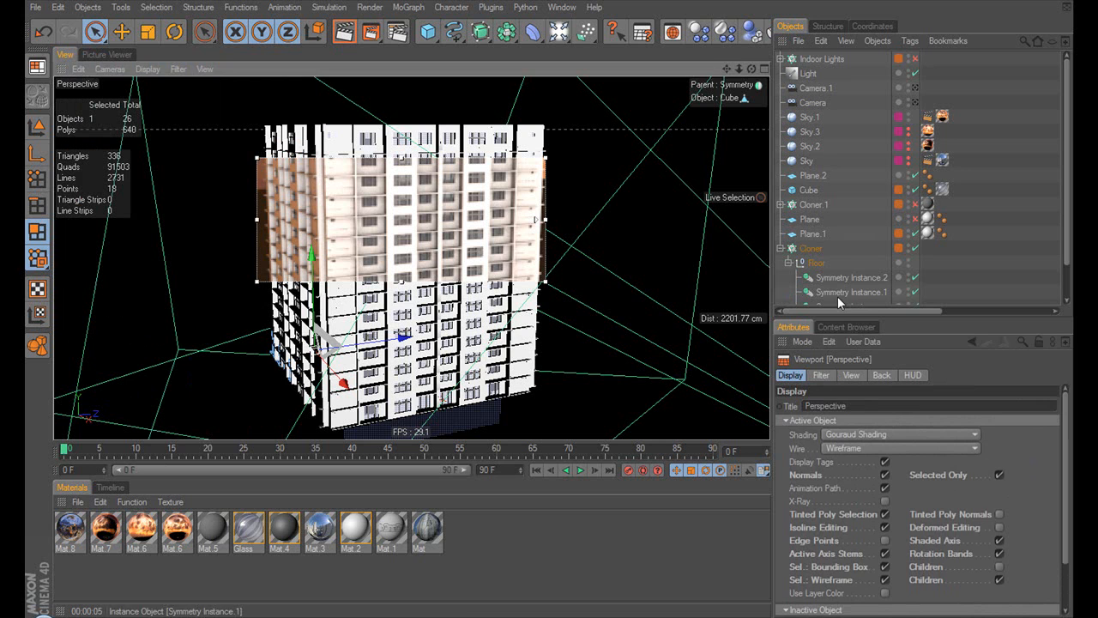
pyautogui.click(851, 374)
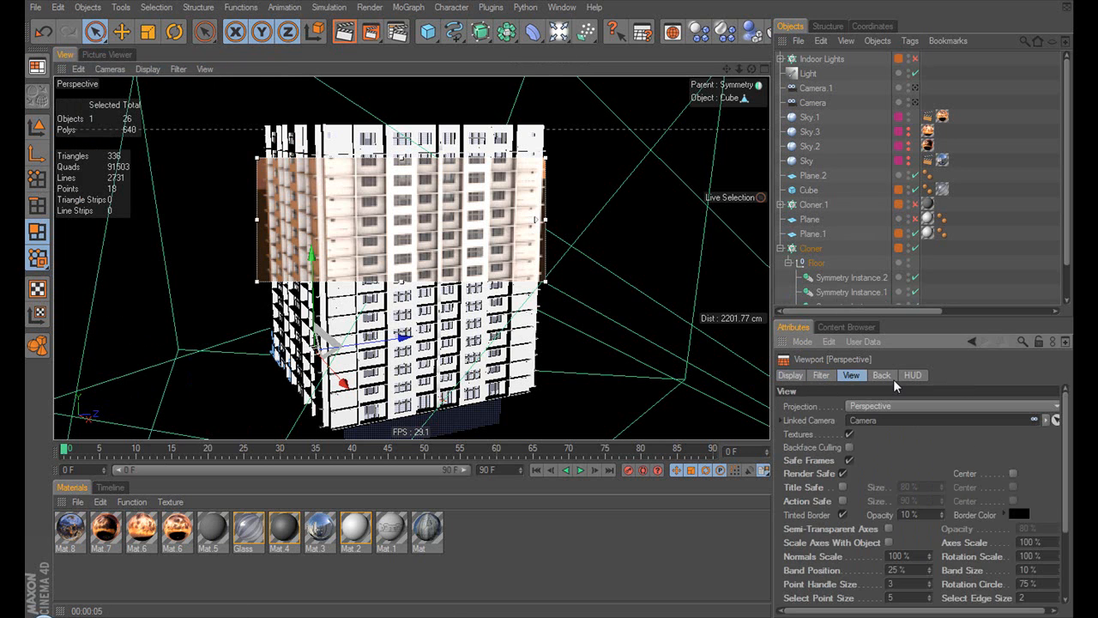
pyautogui.click(913, 375)
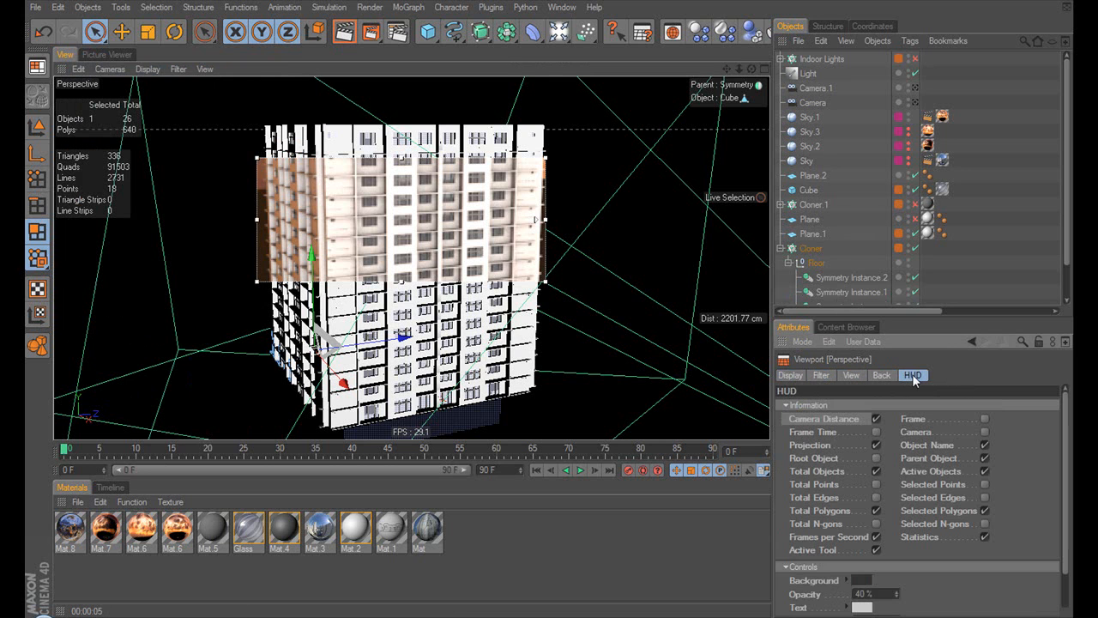
pyautogui.moveTo(971, 370)
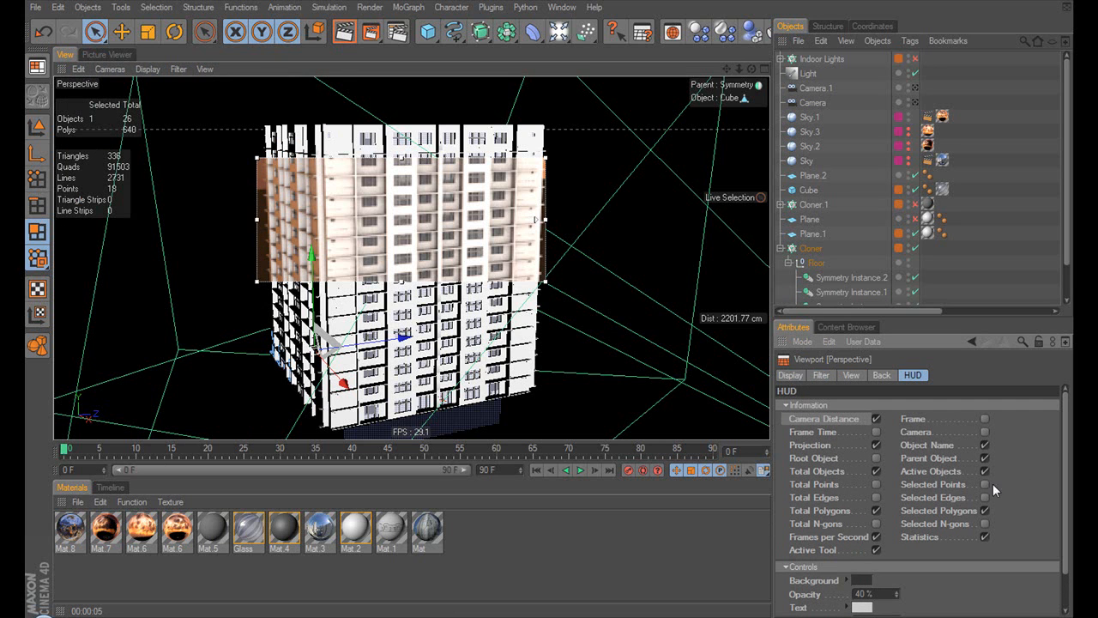
pyautogui.moveTo(827, 432)
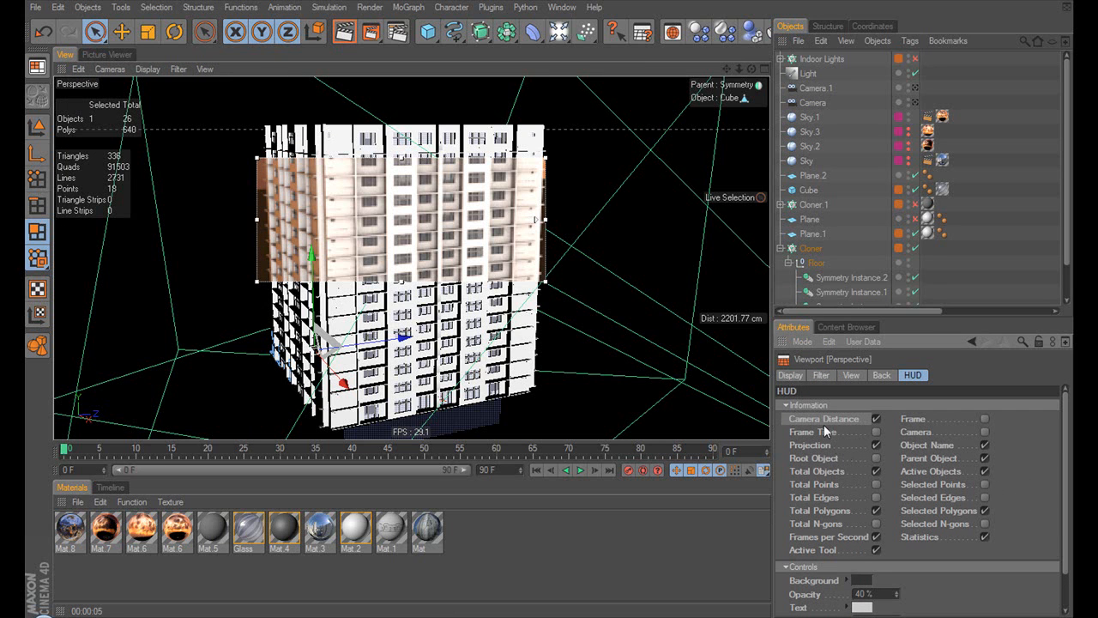
pyautogui.moveTo(1028, 515)
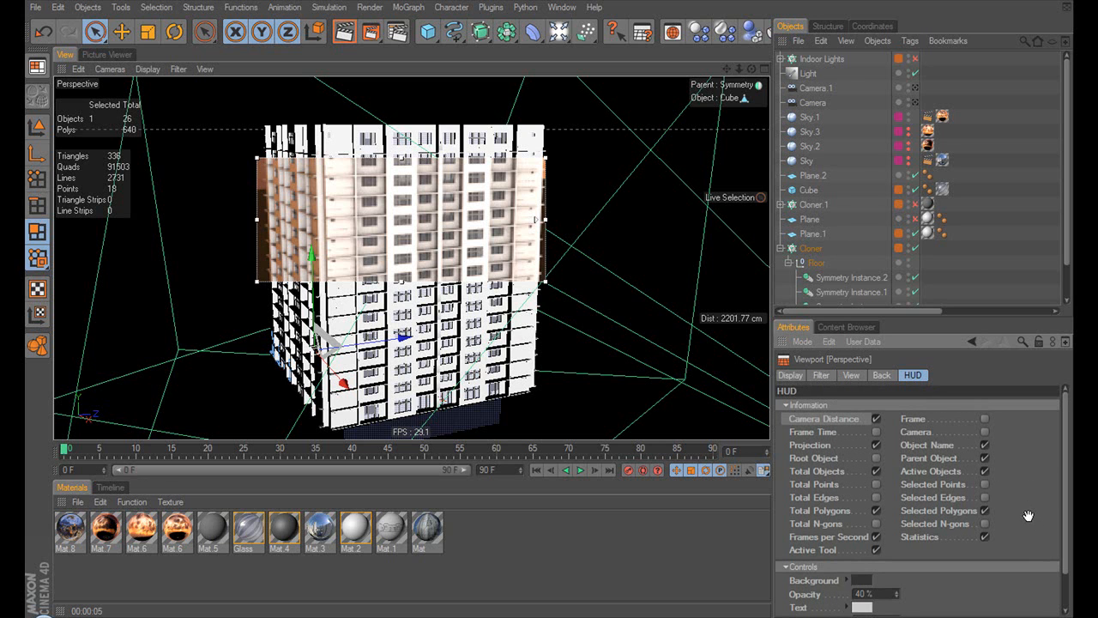
pyautogui.moveTo(857, 439)
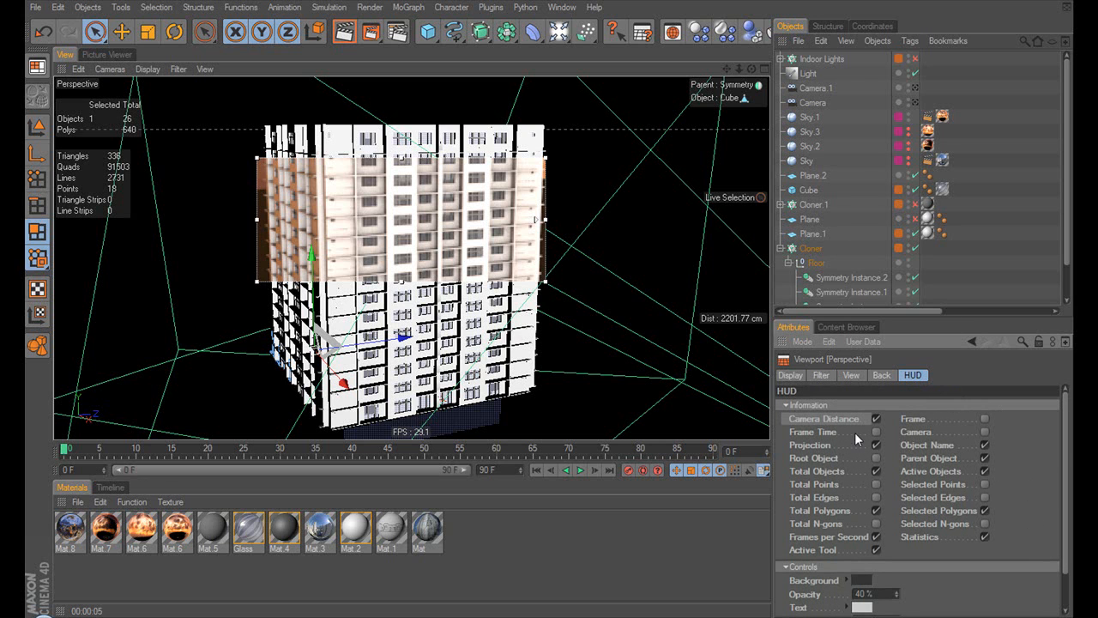
pyautogui.moveTo(868, 436)
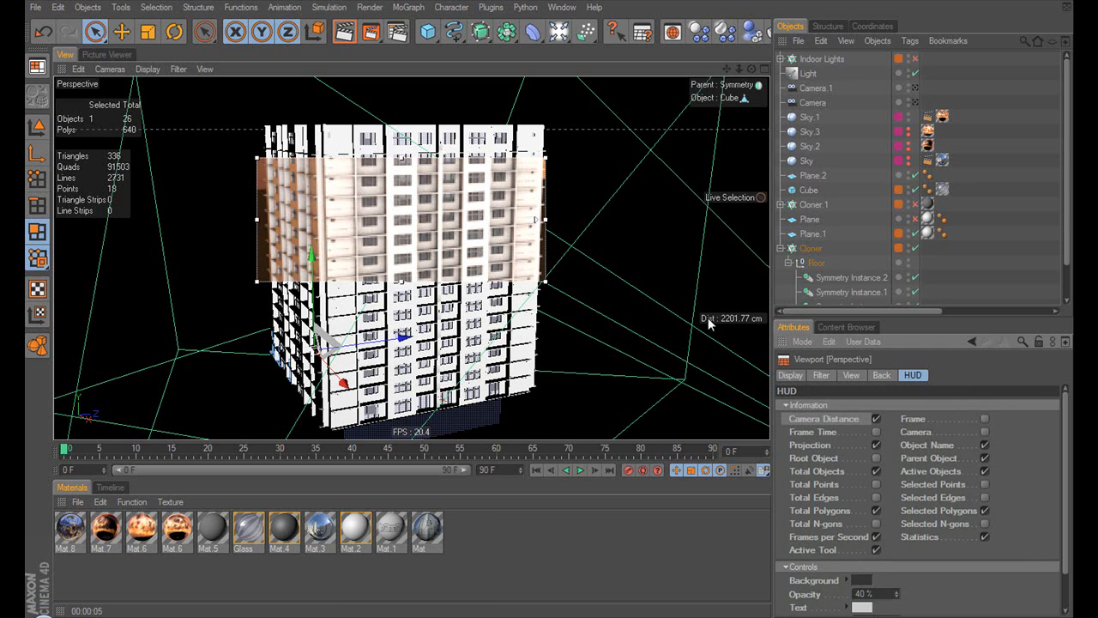
pyautogui.moveTo(639, 297)
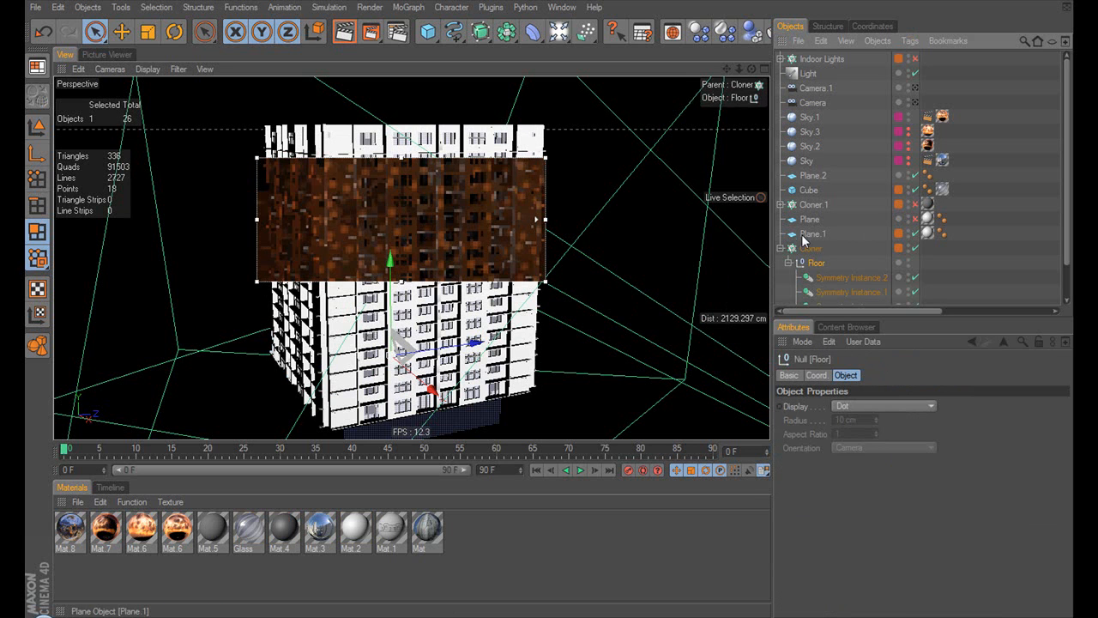
# Select the Cloner.1 object and expand the Floor group in the Object Manager.
pyautogui.click(813, 205)
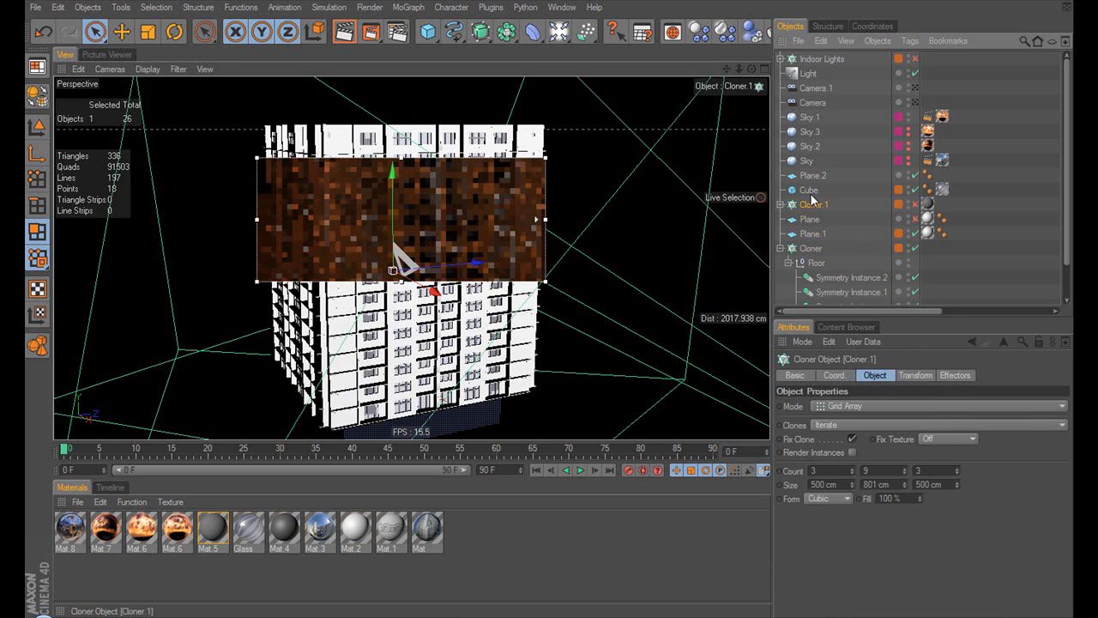
pyautogui.click(810, 117)
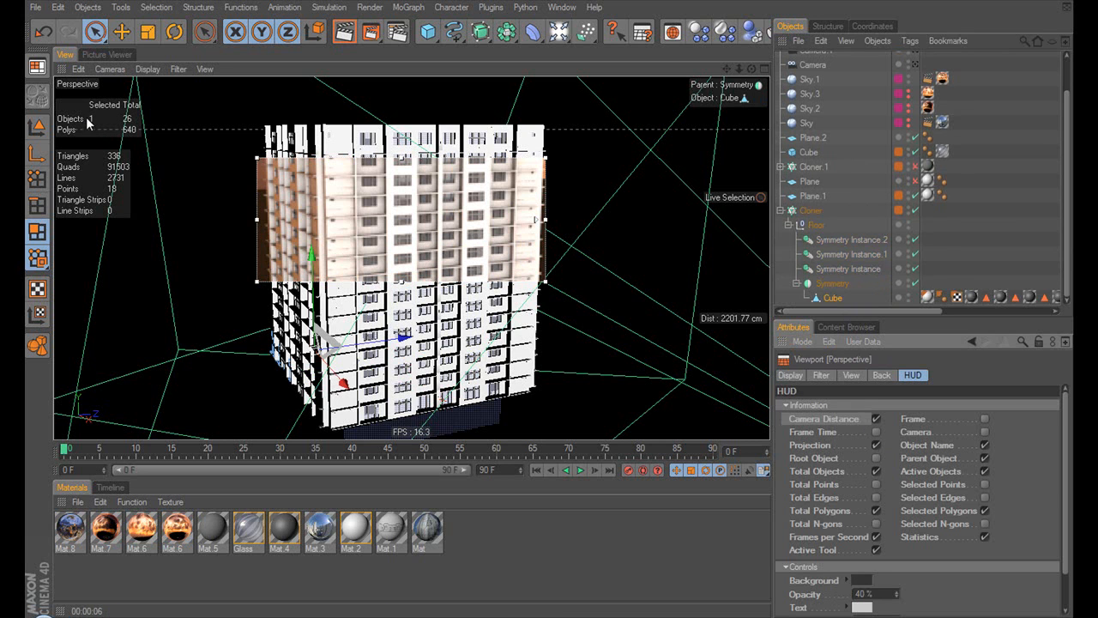
pyautogui.moveTo(151, 111)
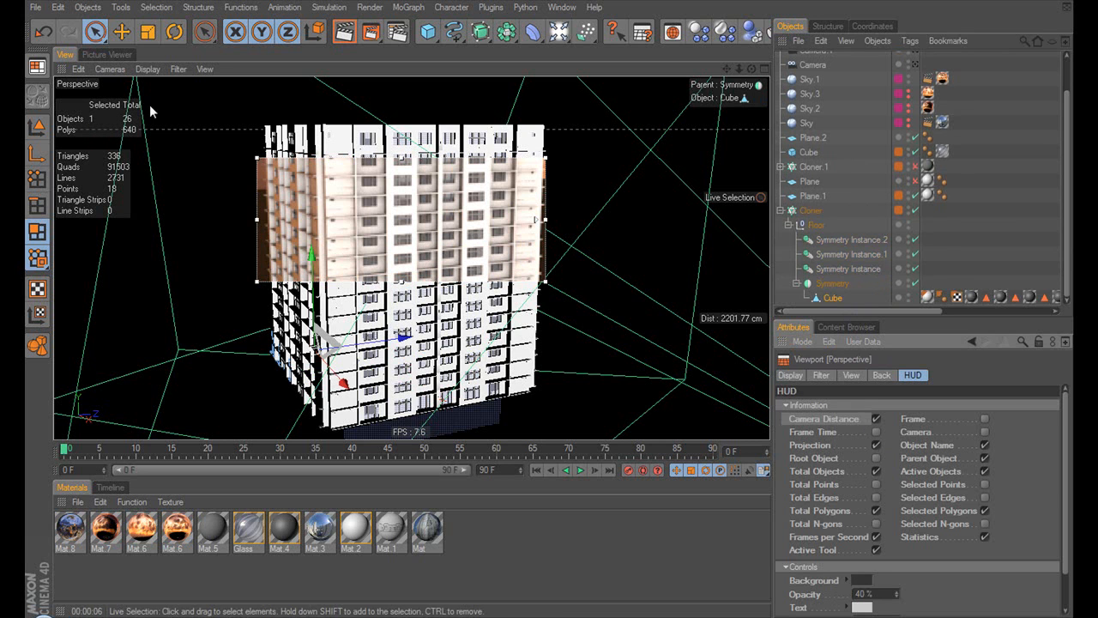
pyautogui.click(830, 299)
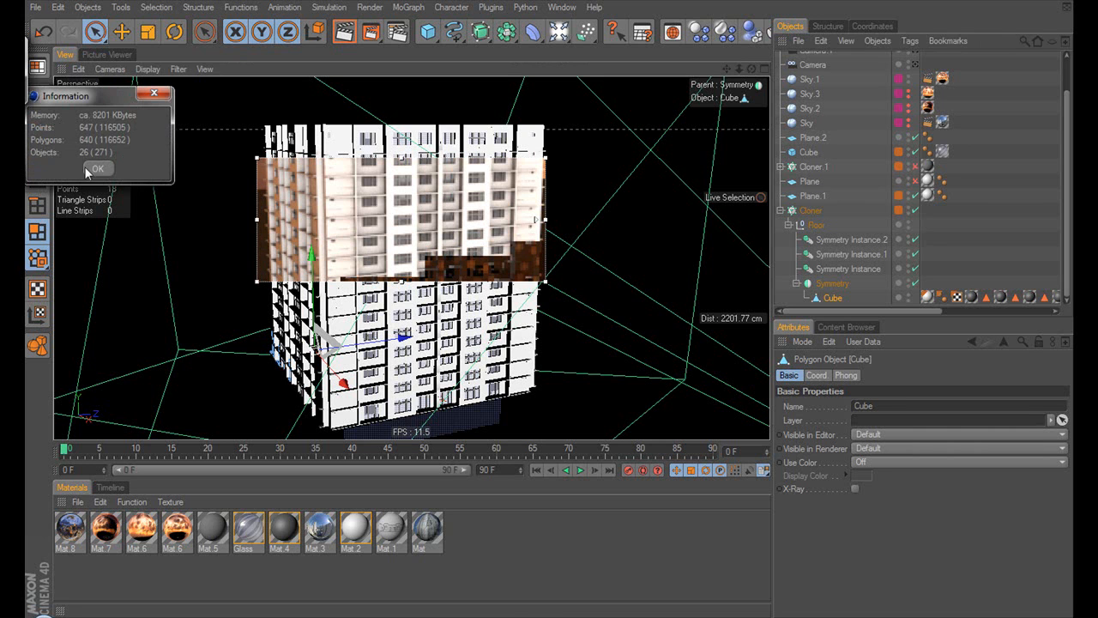
pyautogui.moveTo(249, 330)
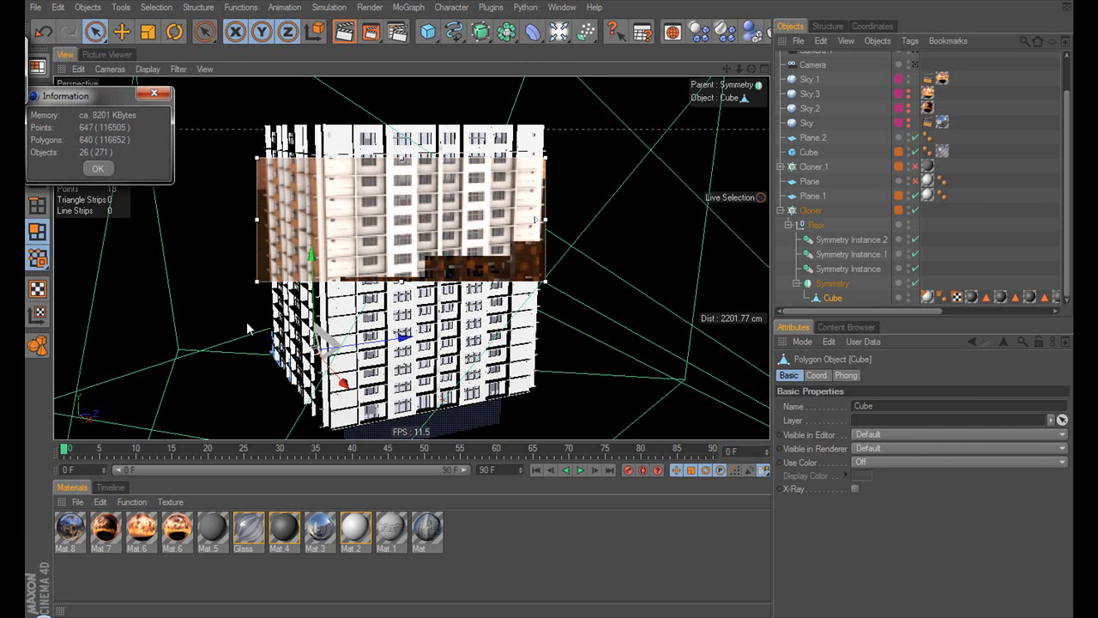
pyautogui.moveTo(477, 272)
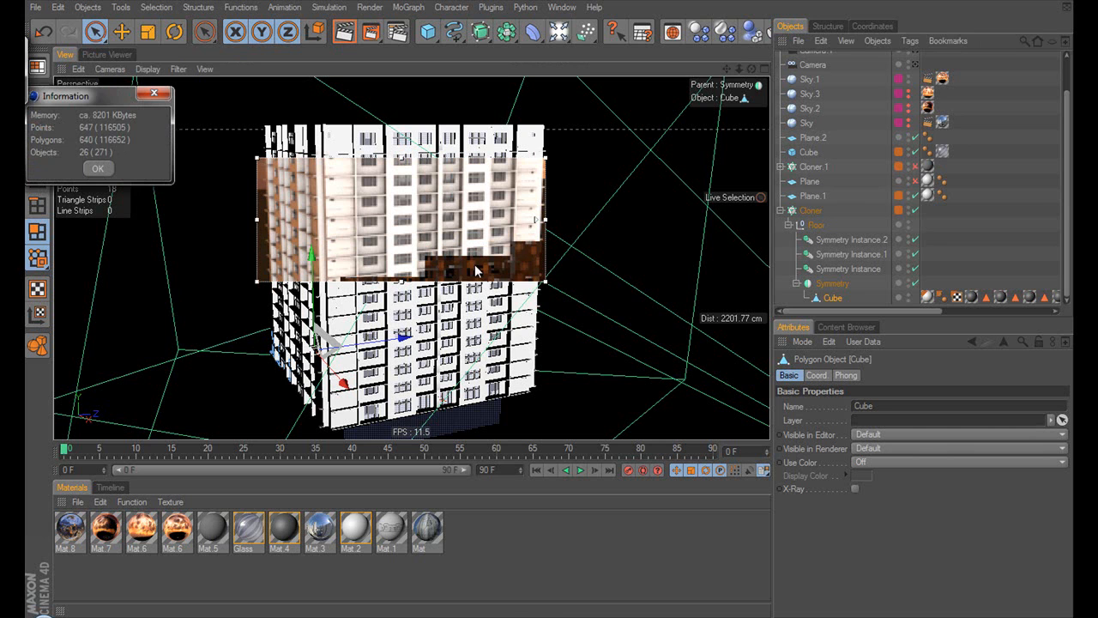
pyautogui.moveTo(77, 153)
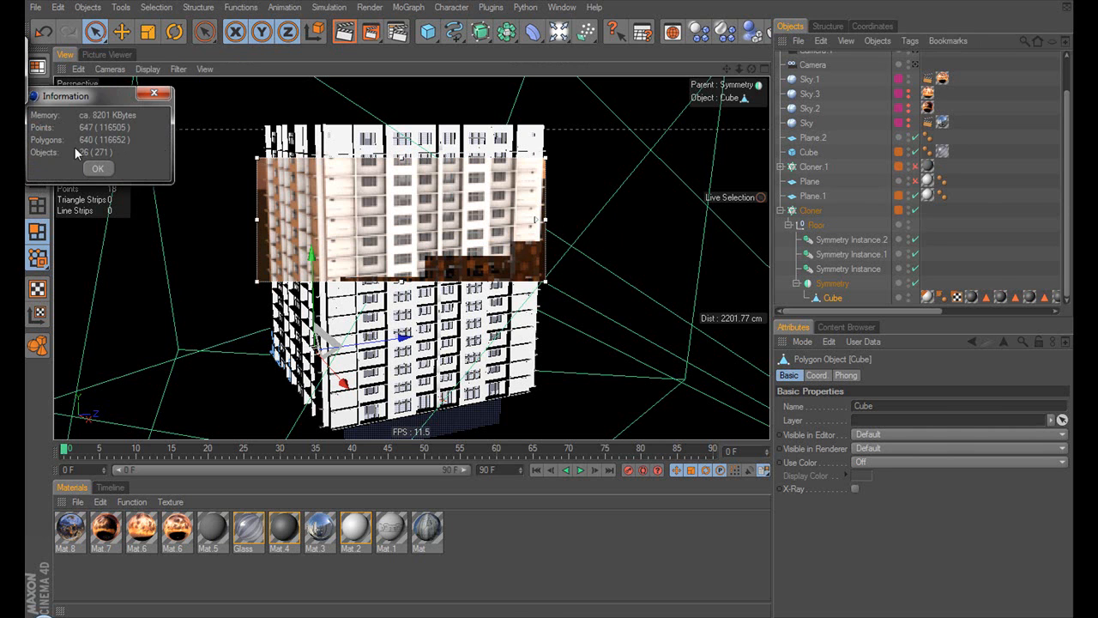
pyautogui.click(98, 168)
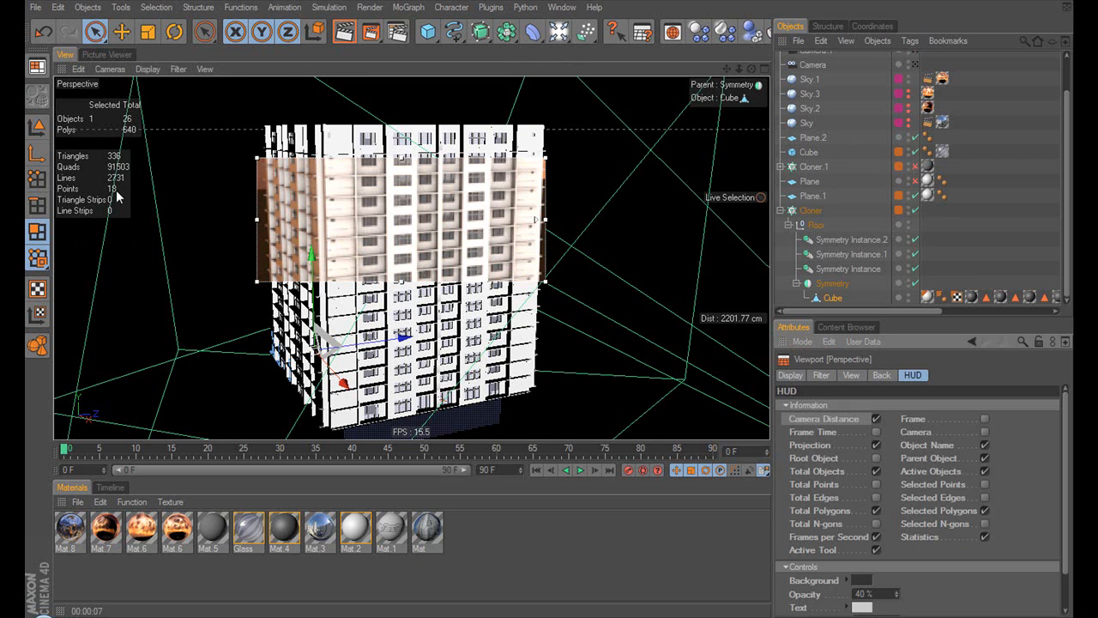
pyautogui.moveTo(106, 247)
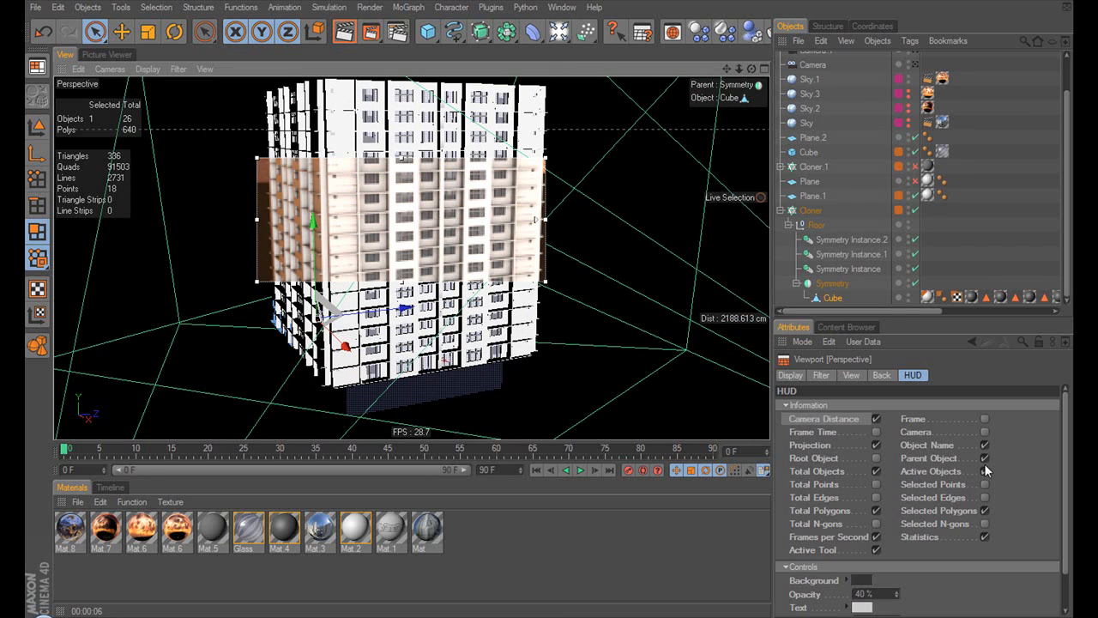
# Enable the Active Objects readout in the viewport HUD overlays.
pyautogui.click(833, 299)
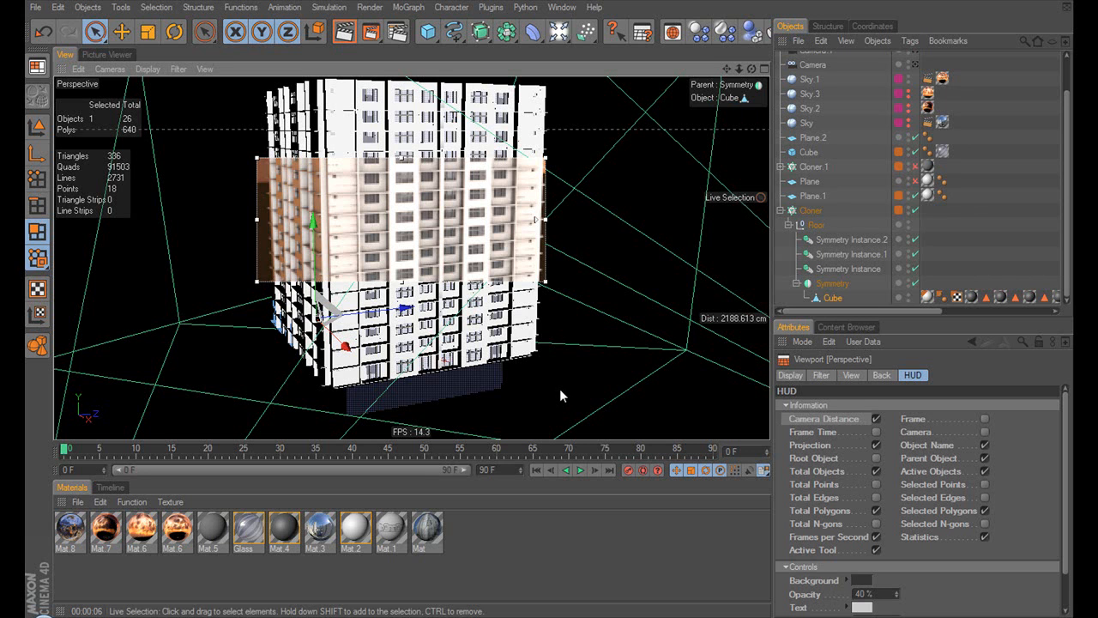
pyautogui.moveTo(625, 216)
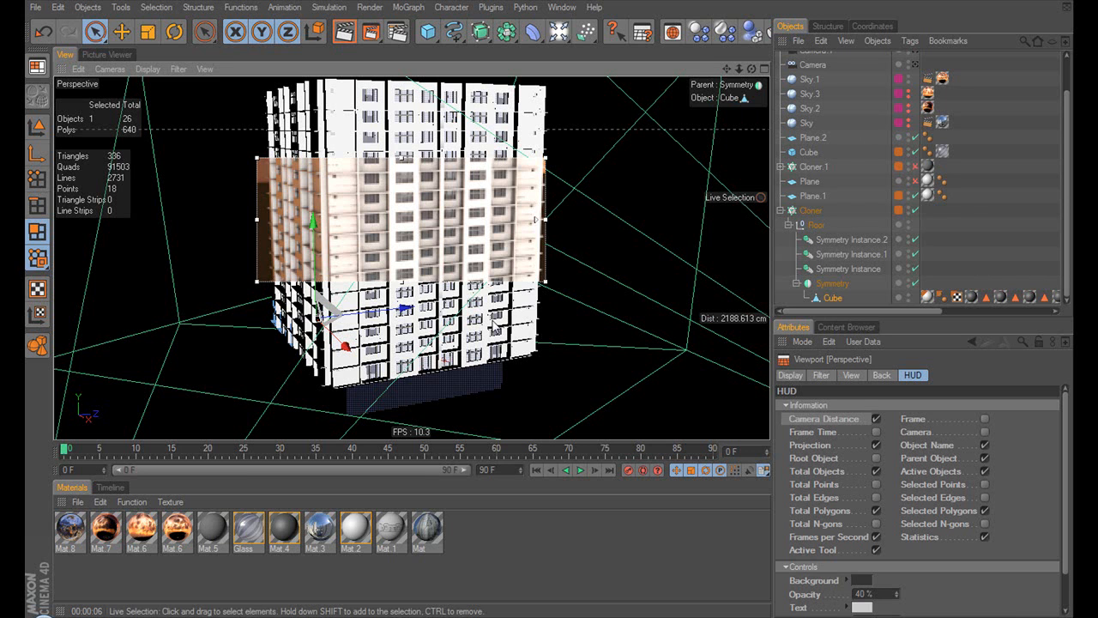
pyautogui.moveTo(749, 48)
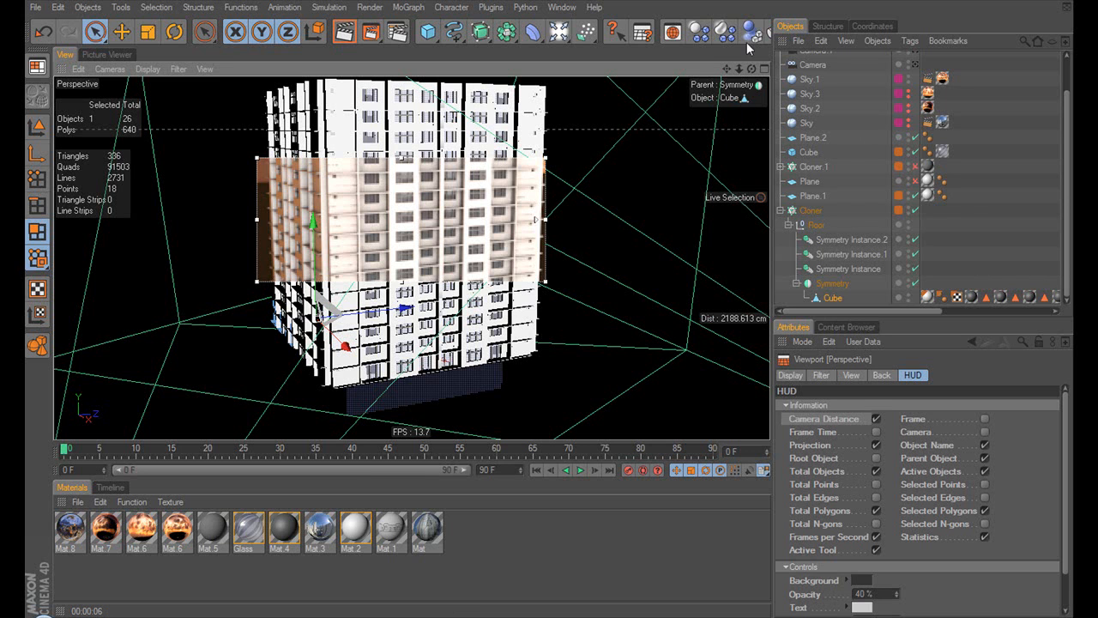
pyautogui.moveTo(761, 101)
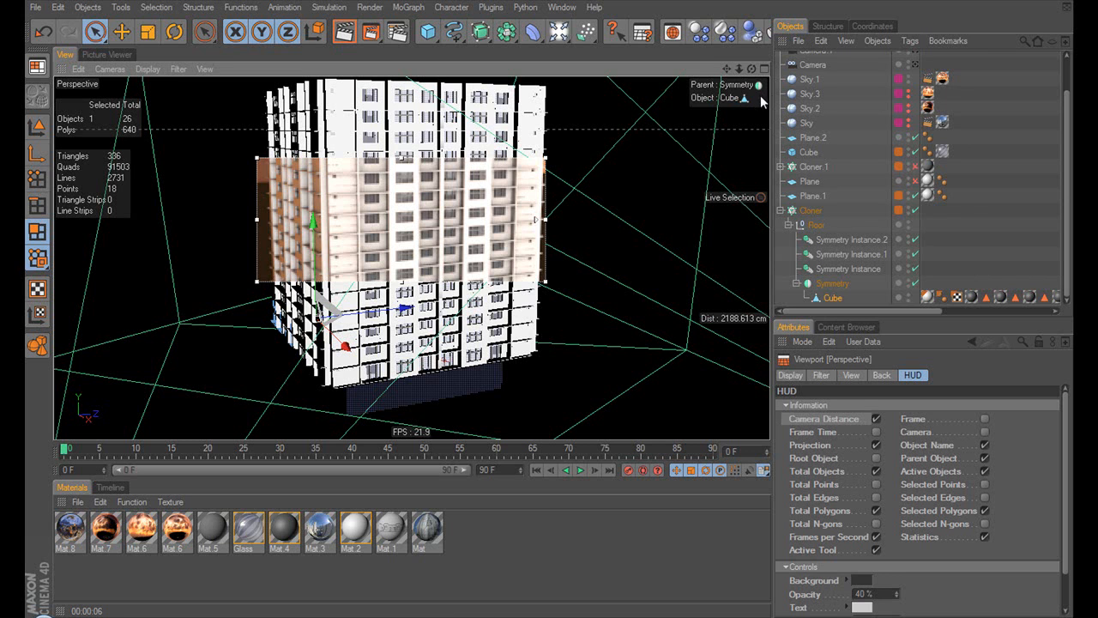
pyautogui.moveTo(759, 102)
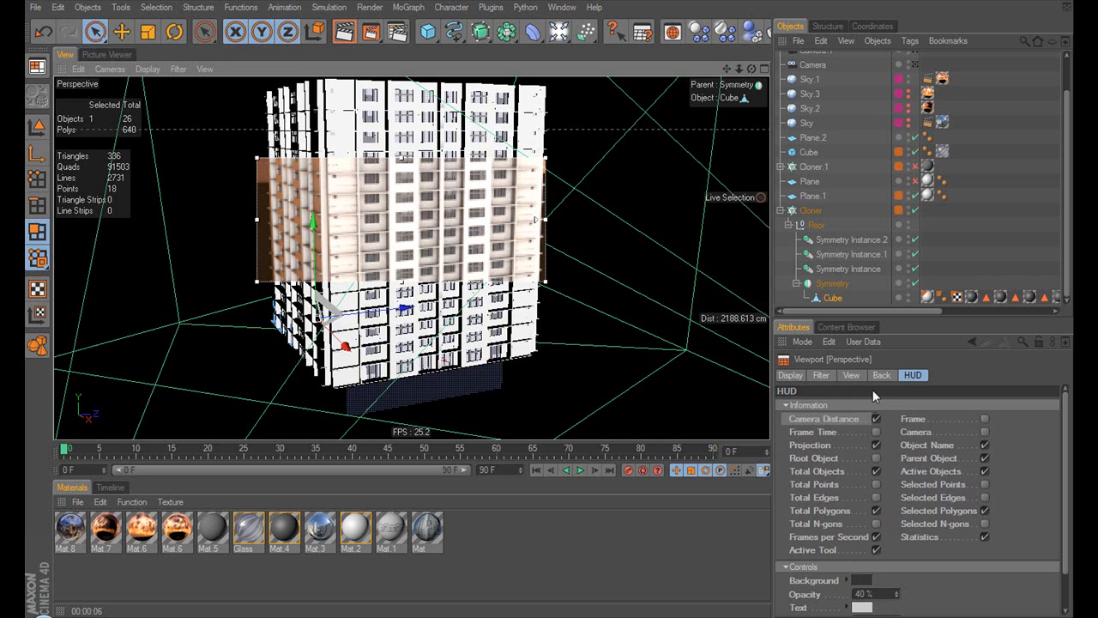
pyautogui.moveTo(759, 199)
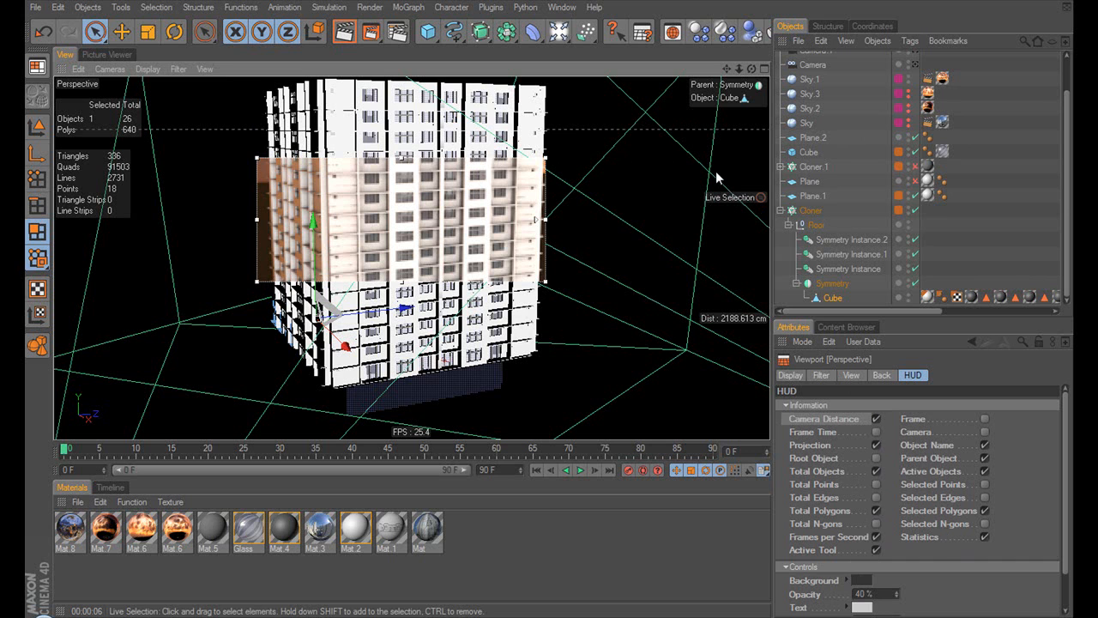
pyautogui.moveTo(742, 209)
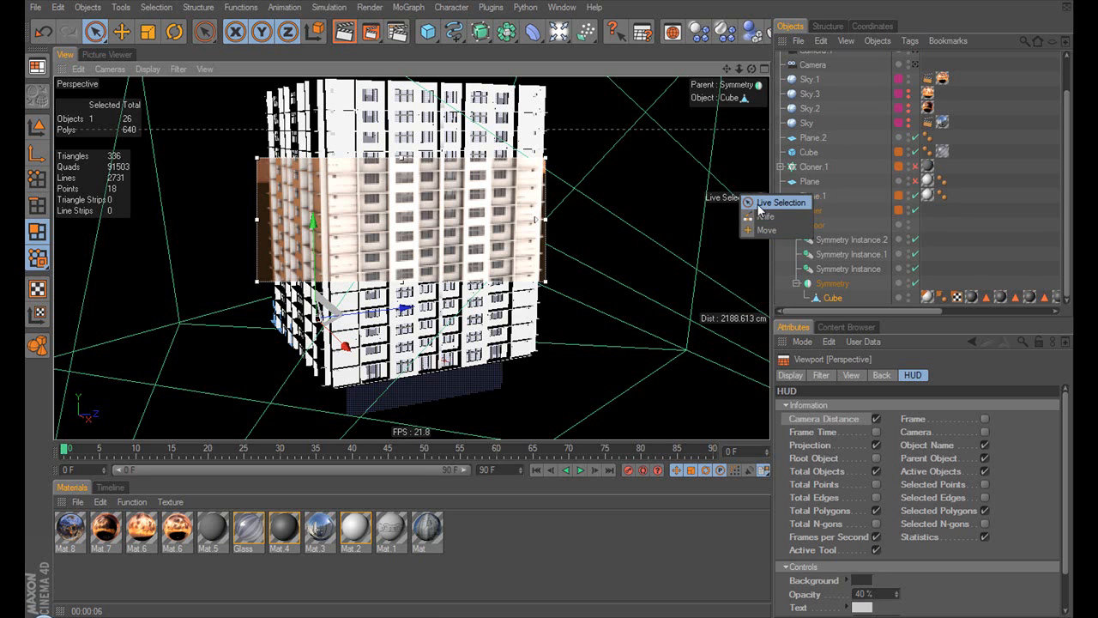
# Start an Interactive Render Region over the building in the Perspective view.
pyautogui.click(204, 31)
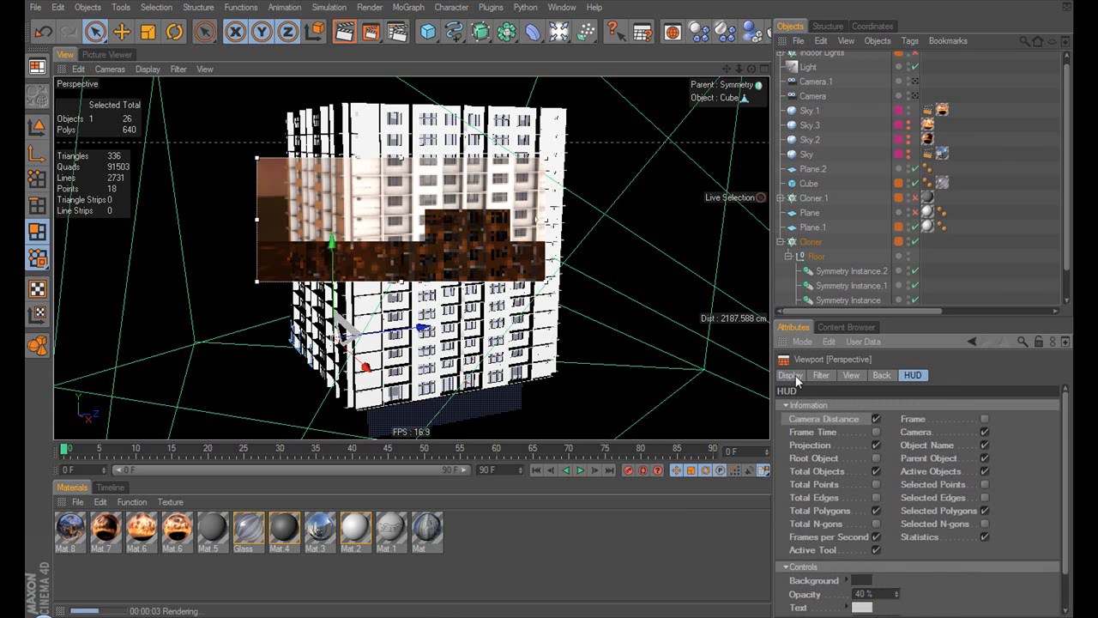
# Show the viewport Display settings and set the active tool HUD readout to Vertical.
pyautogui.click(882, 375)
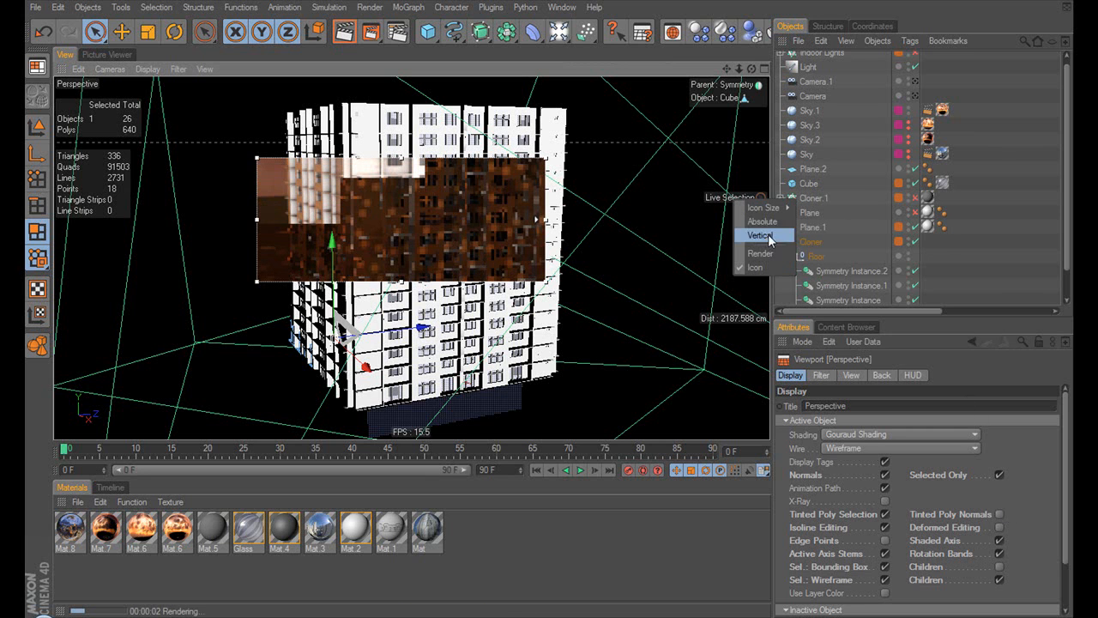
pyautogui.click(762, 235)
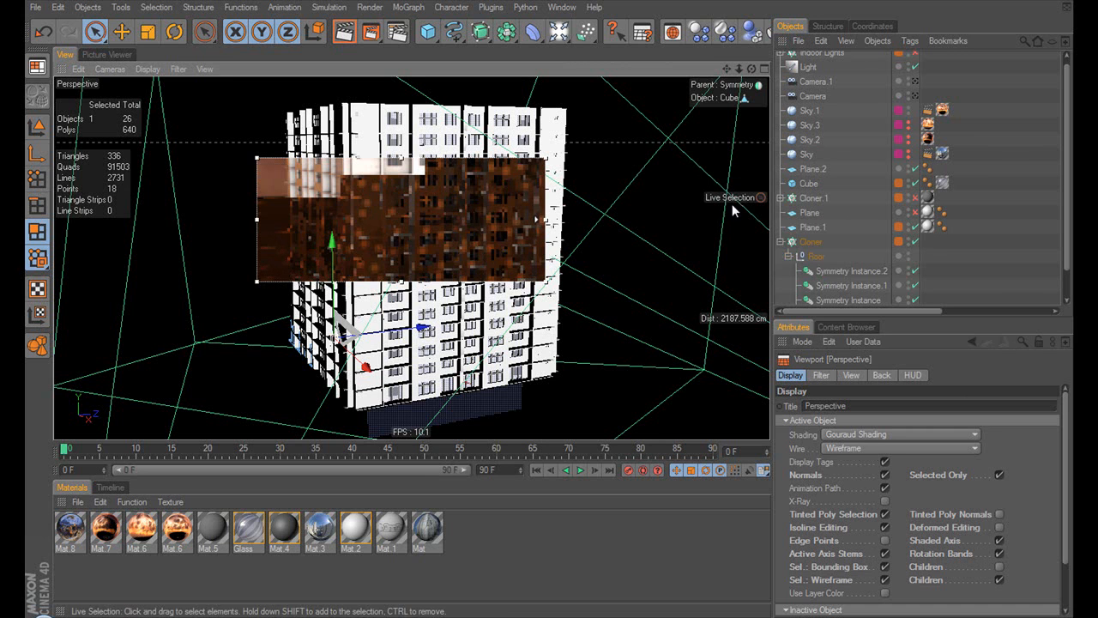
pyautogui.rightClick(735, 197)
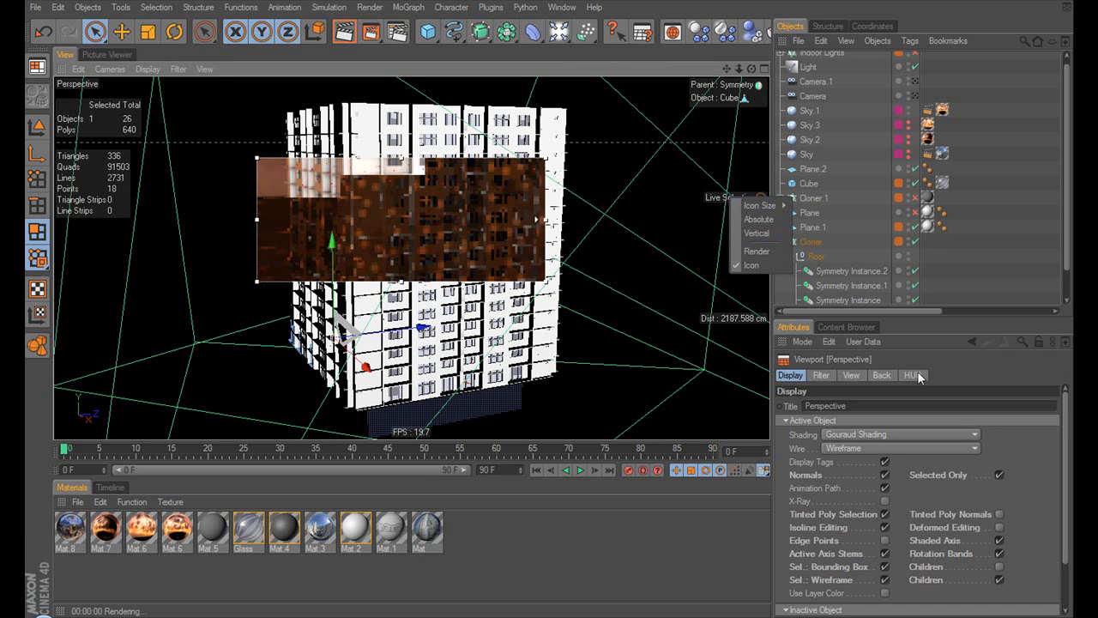